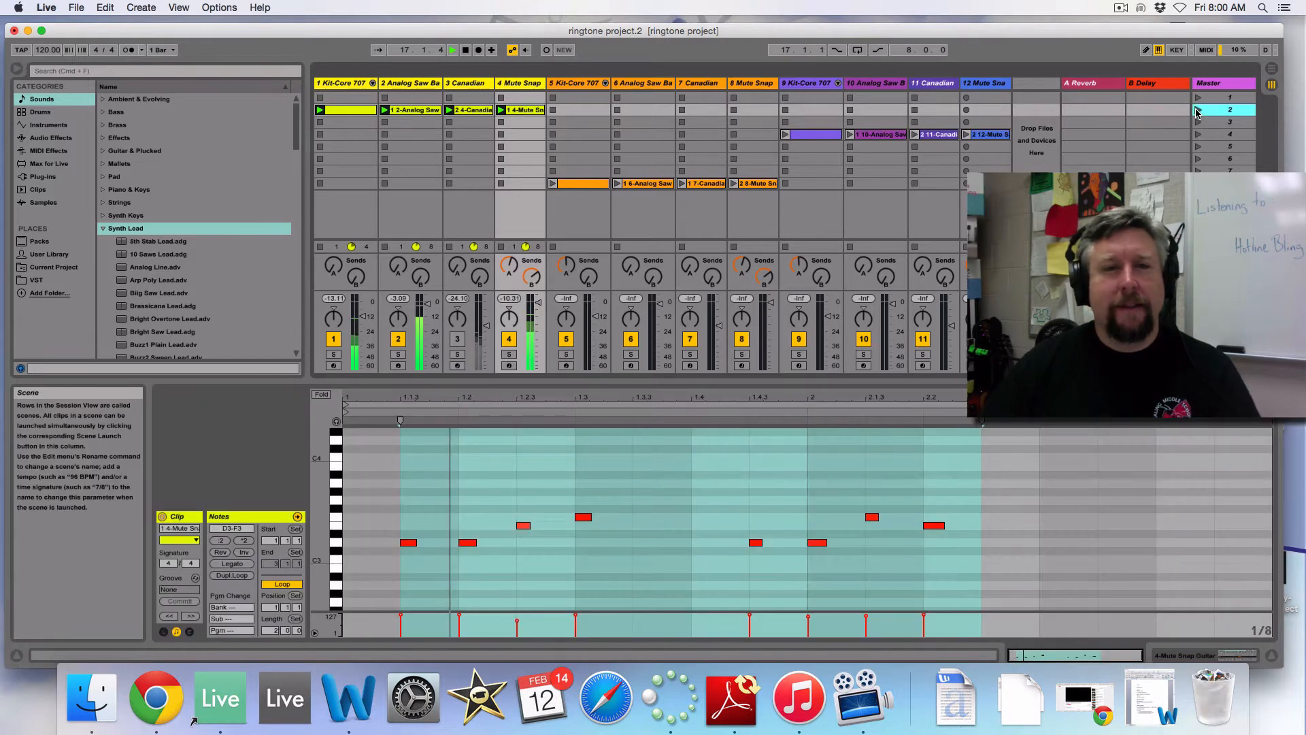
Select the row of four ringtone MIDI clips across tracks 1–4 in Session View
click(453, 50)
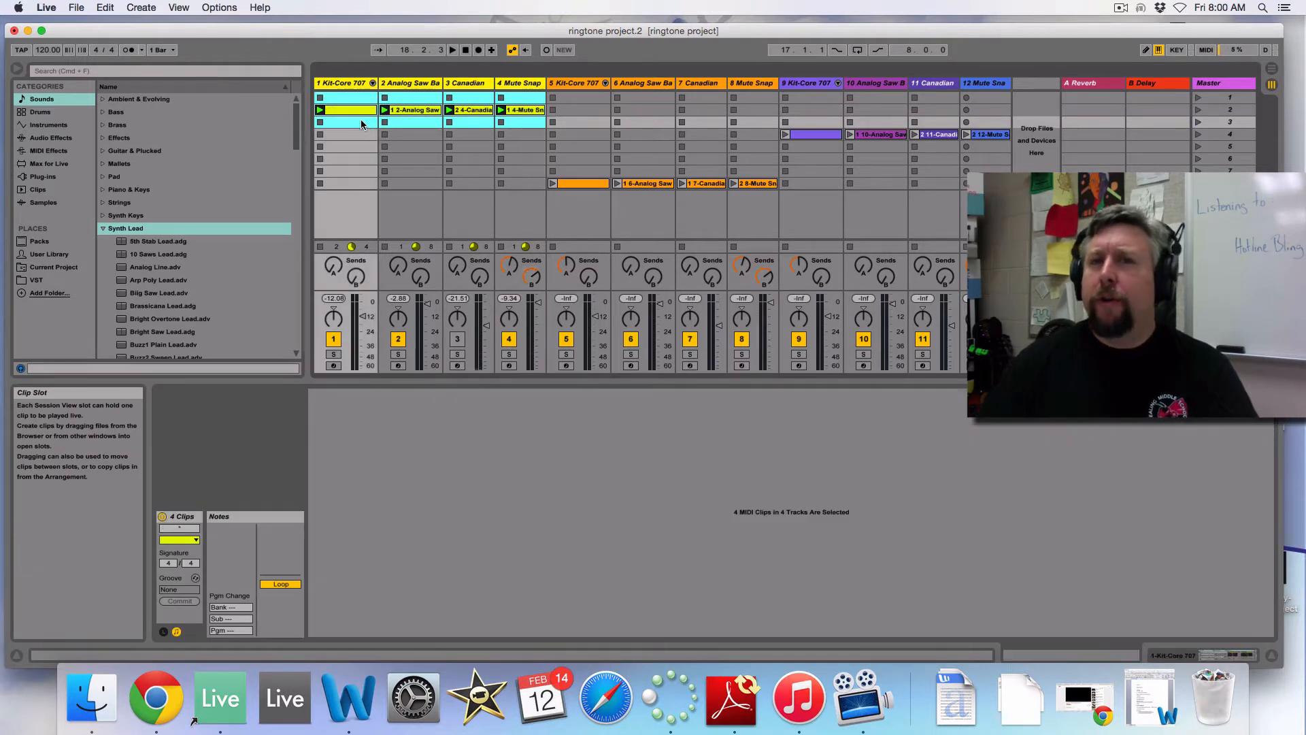
mouse_move(340, 132)
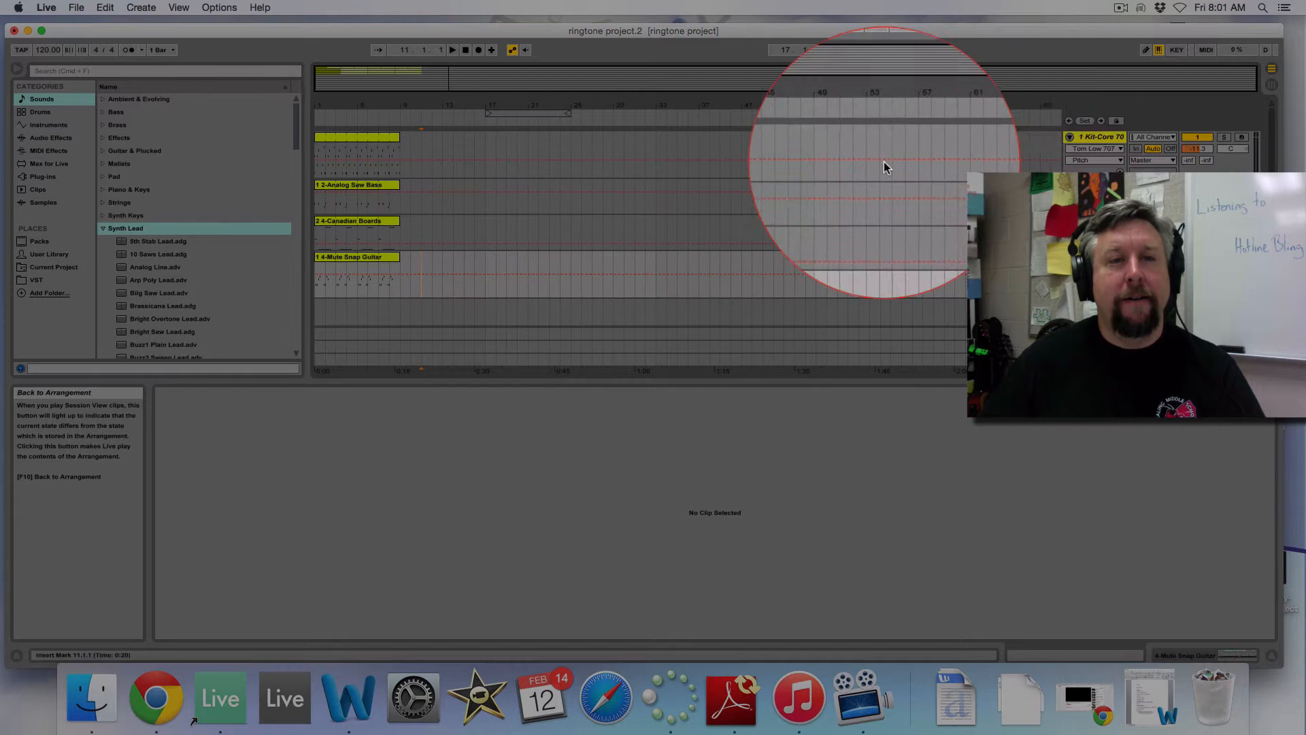
Place the four ringtone clips into the Arrangement timeline starting at bar 1
click(354, 185)
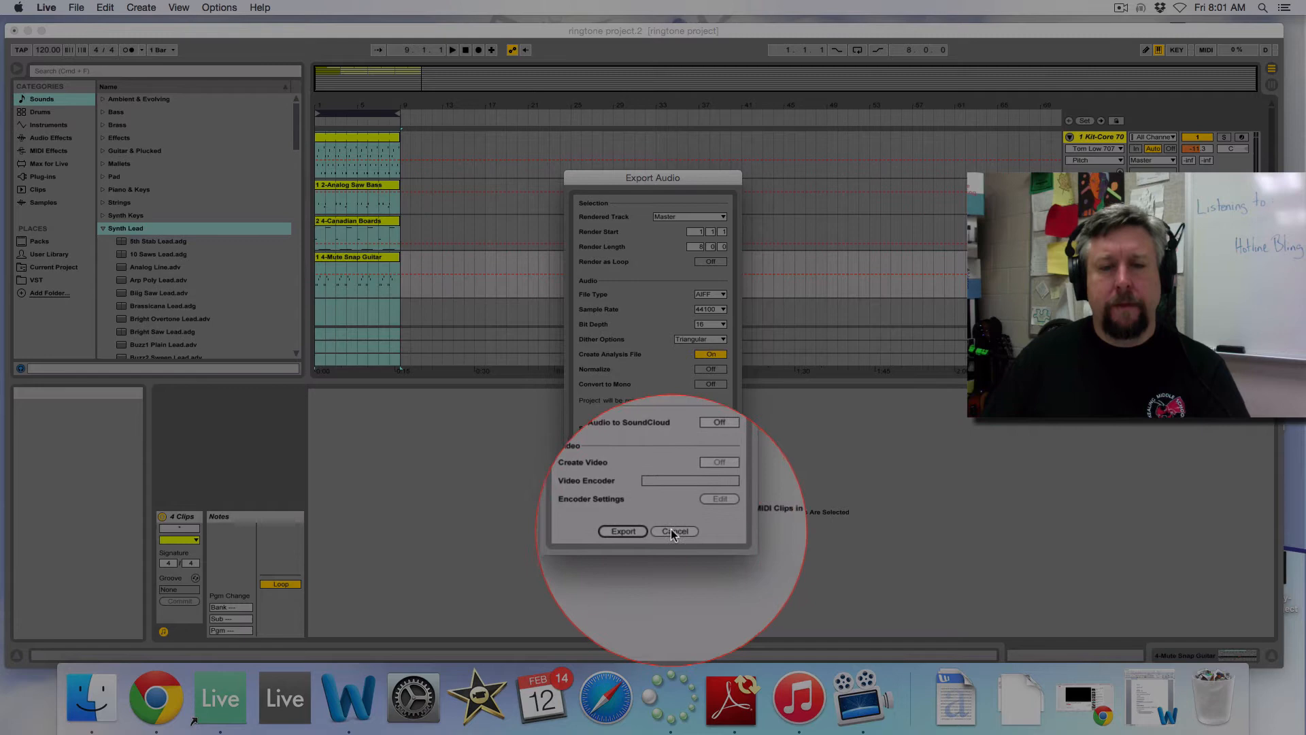
Cancel the Export Audio/Video settings without rendering anything
click(675, 531)
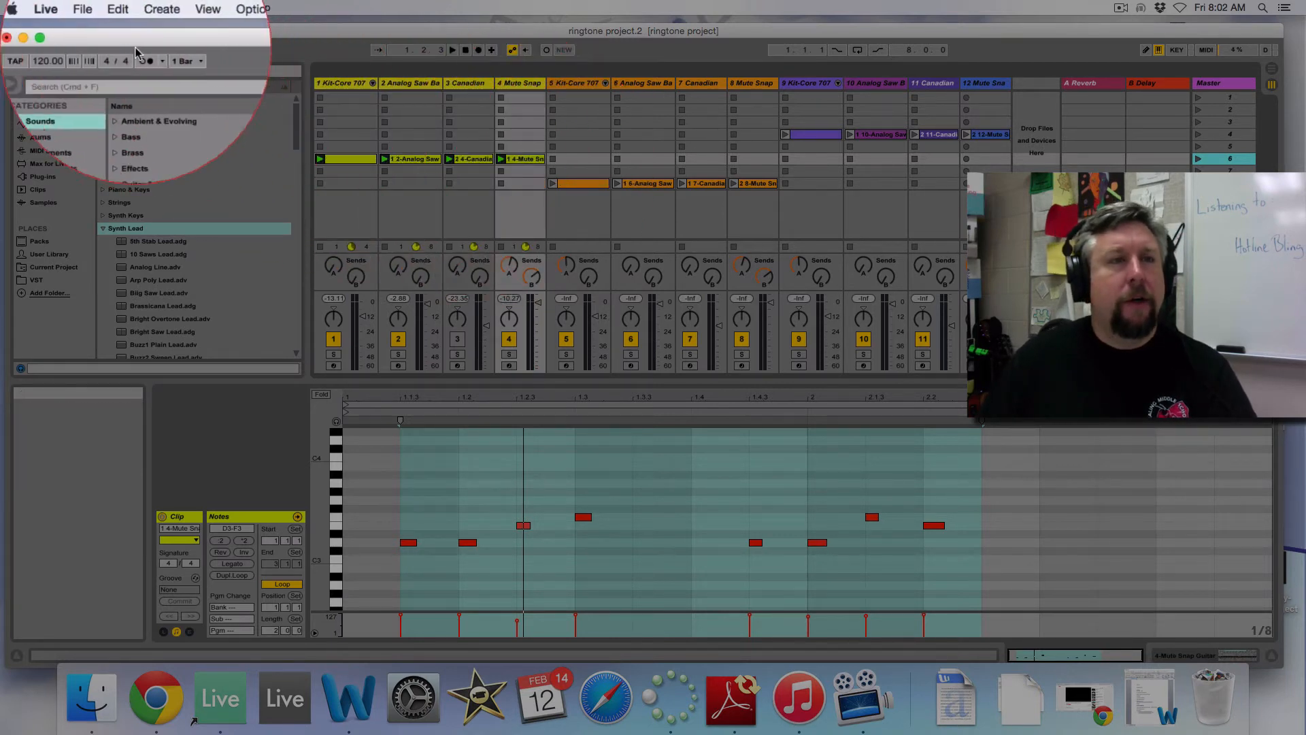
Bring up Export Audio/Video from the File menu to review render settings
click(75, 8)
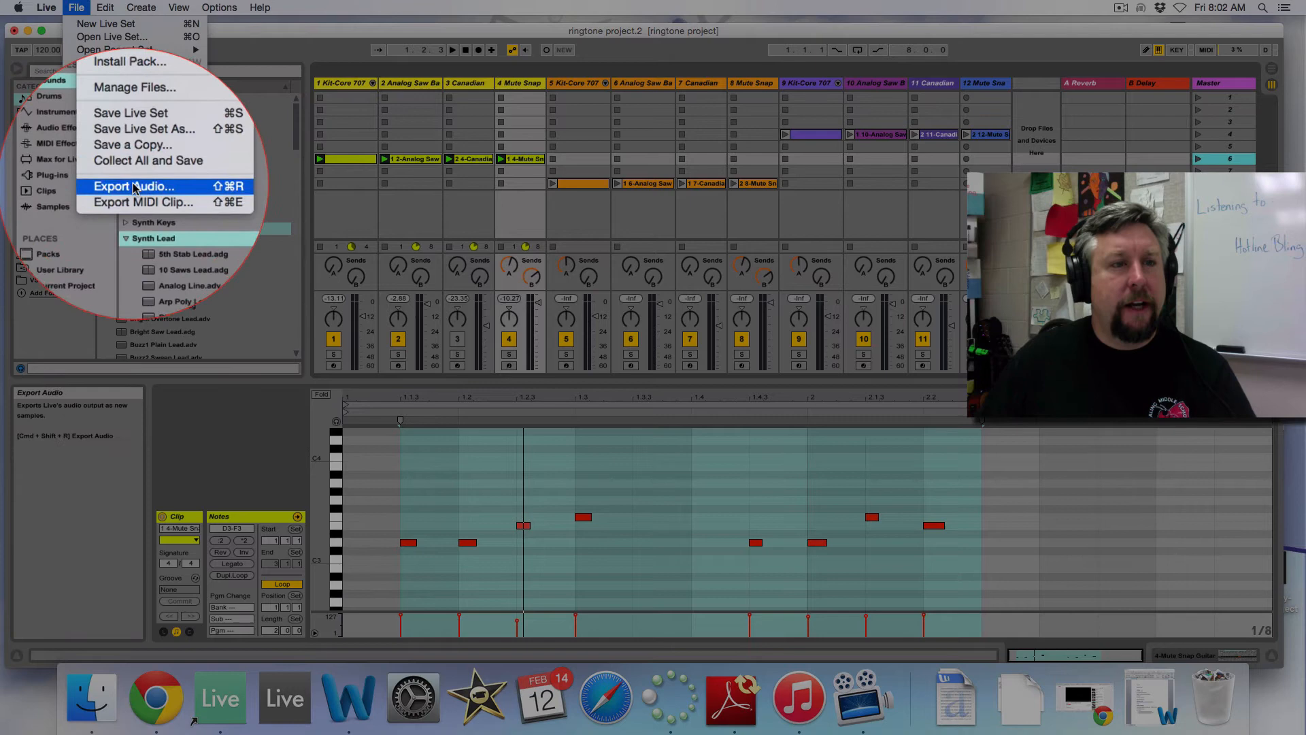
click(134, 185)
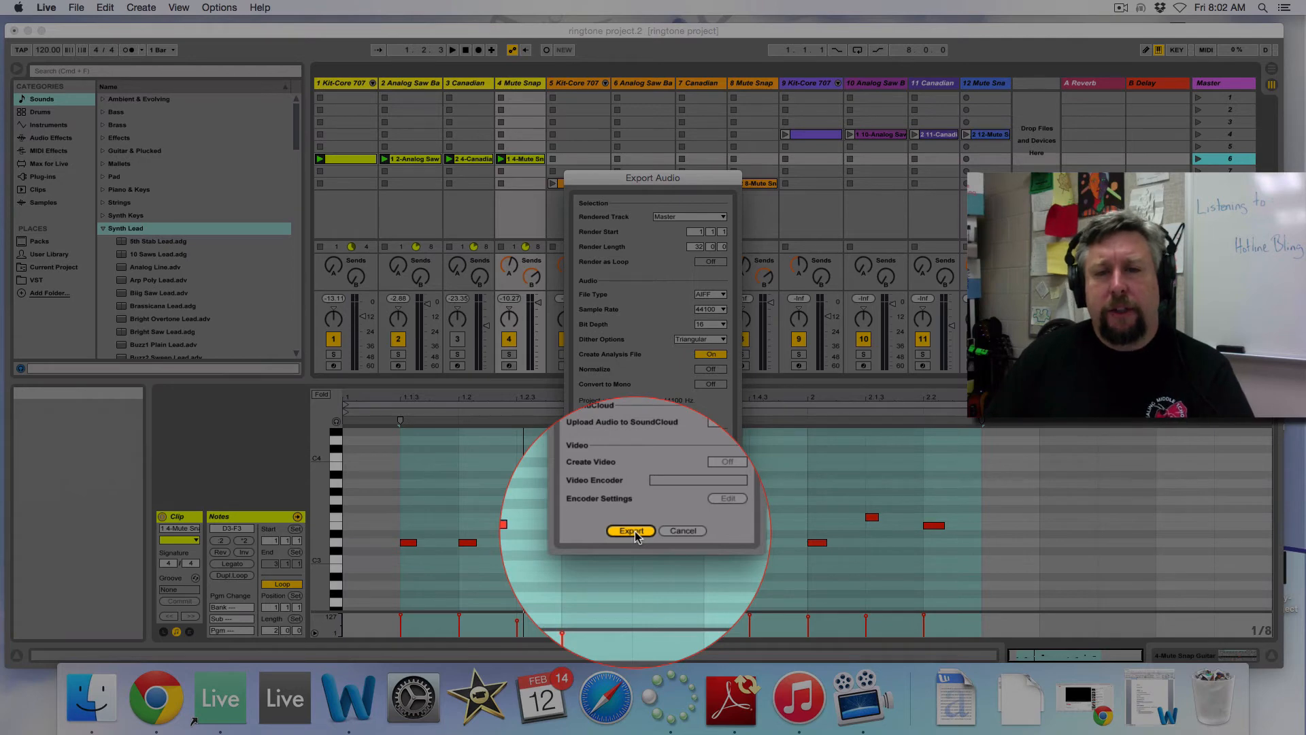
Export the ringtone as audio file 'ringtone project.2' saved to the Desktop
click(631, 531)
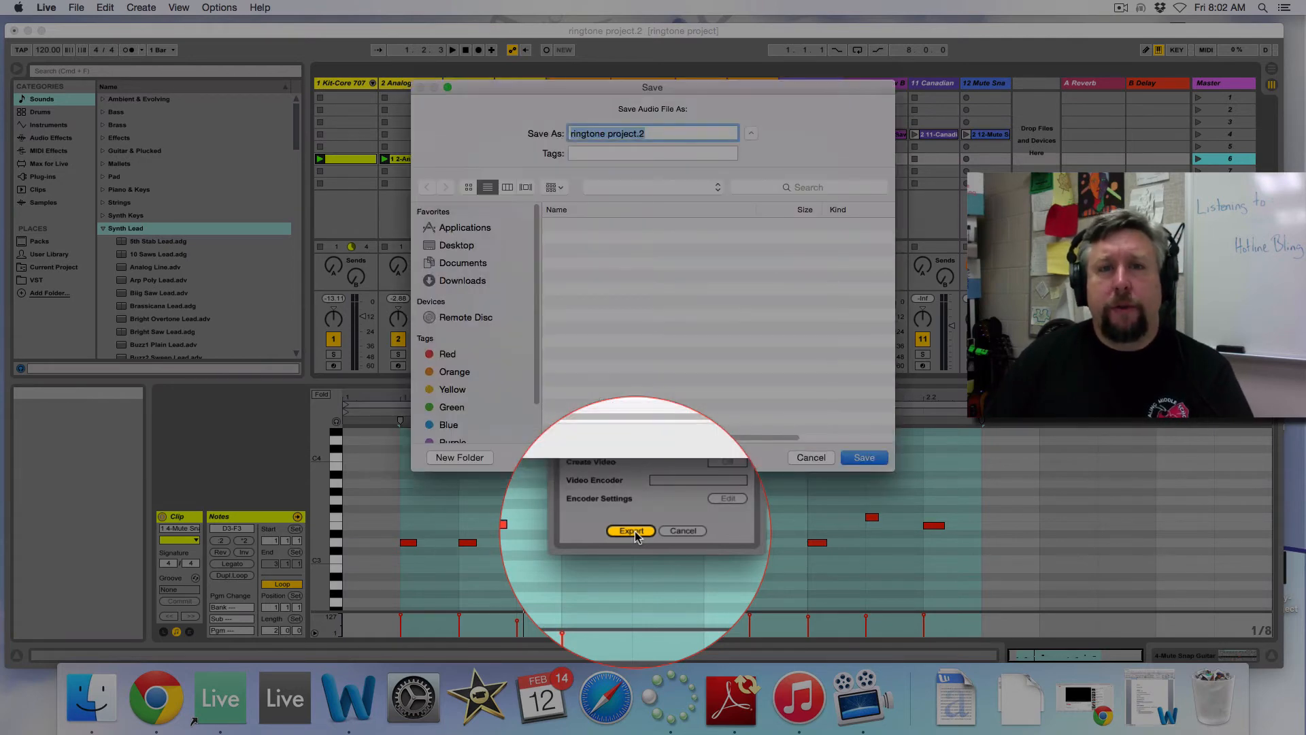
click(456, 244)
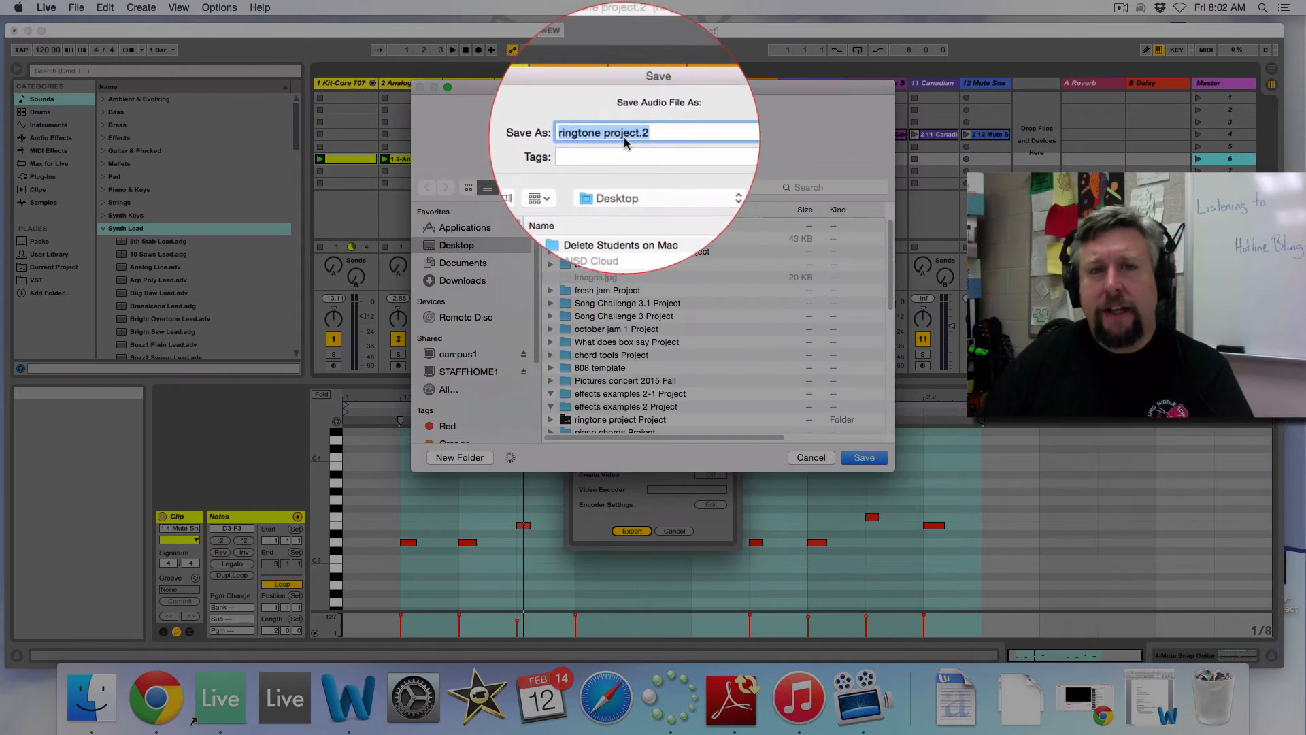
click(550, 394)
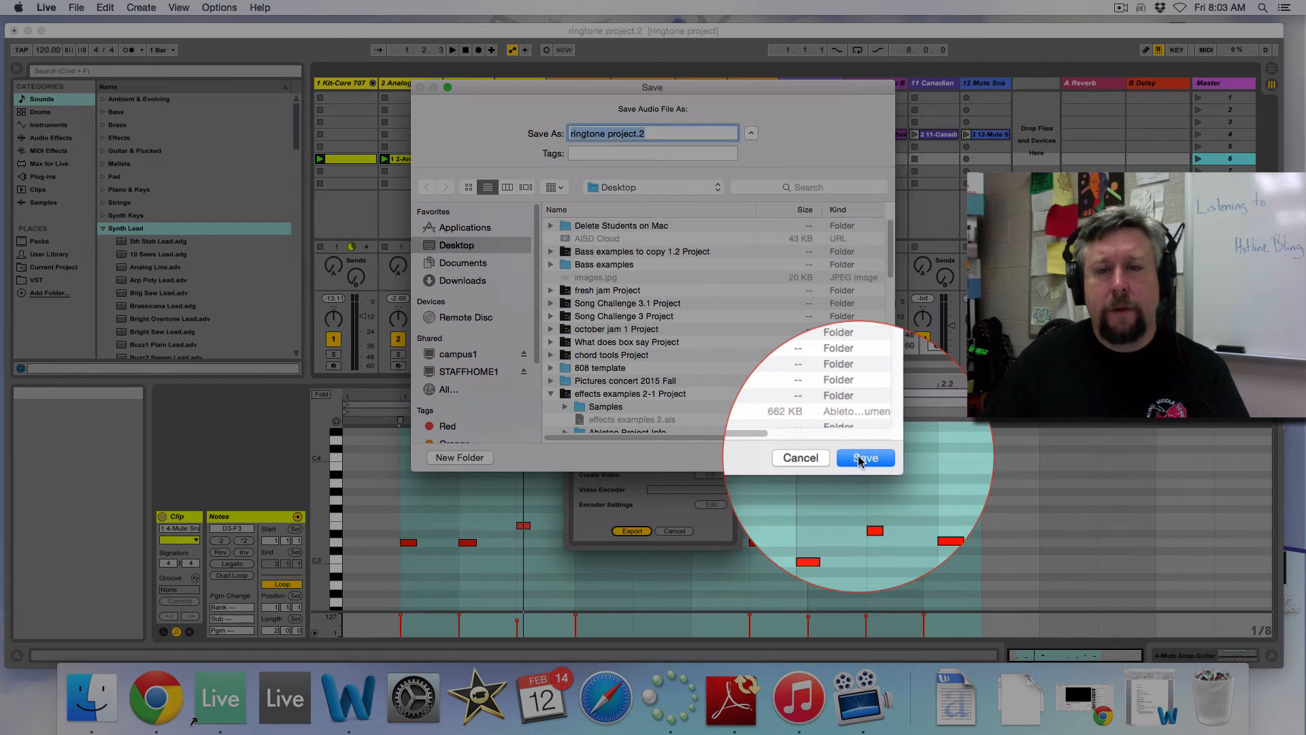
click(865, 457)
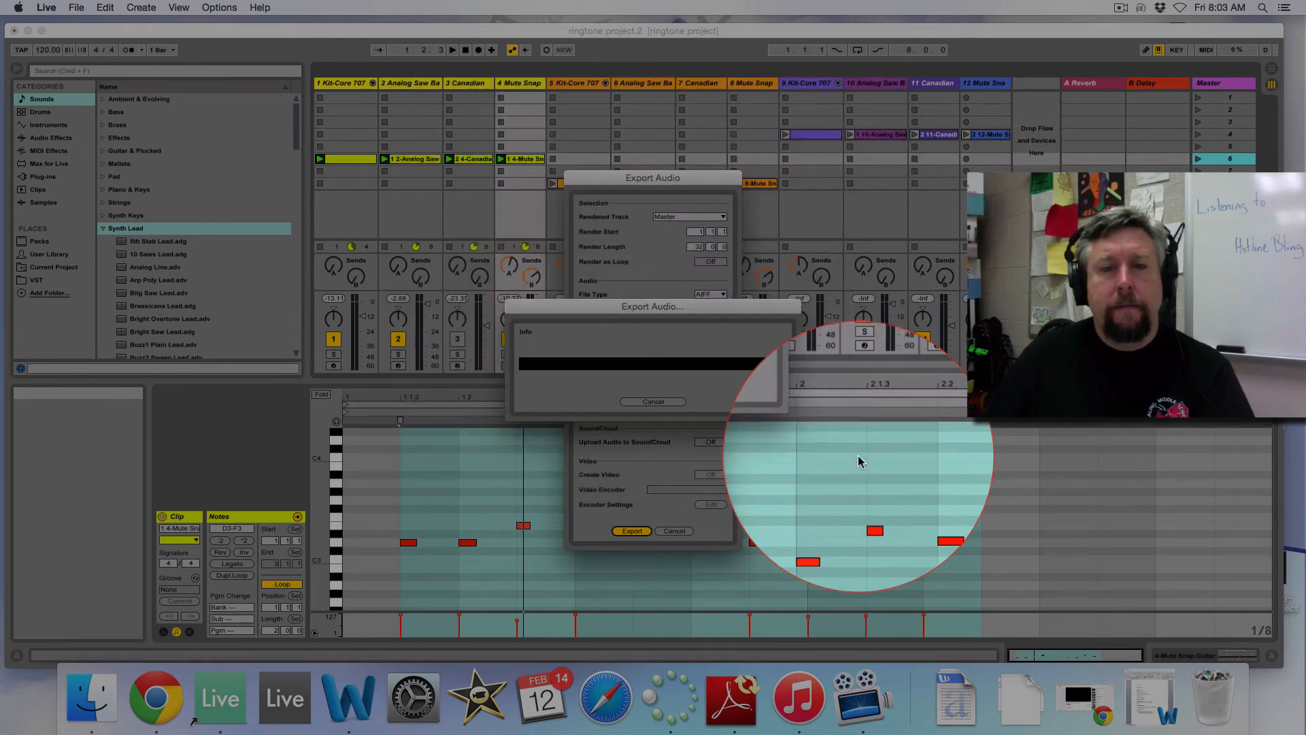
Let the export render complete and return to the session view
click(631, 530)
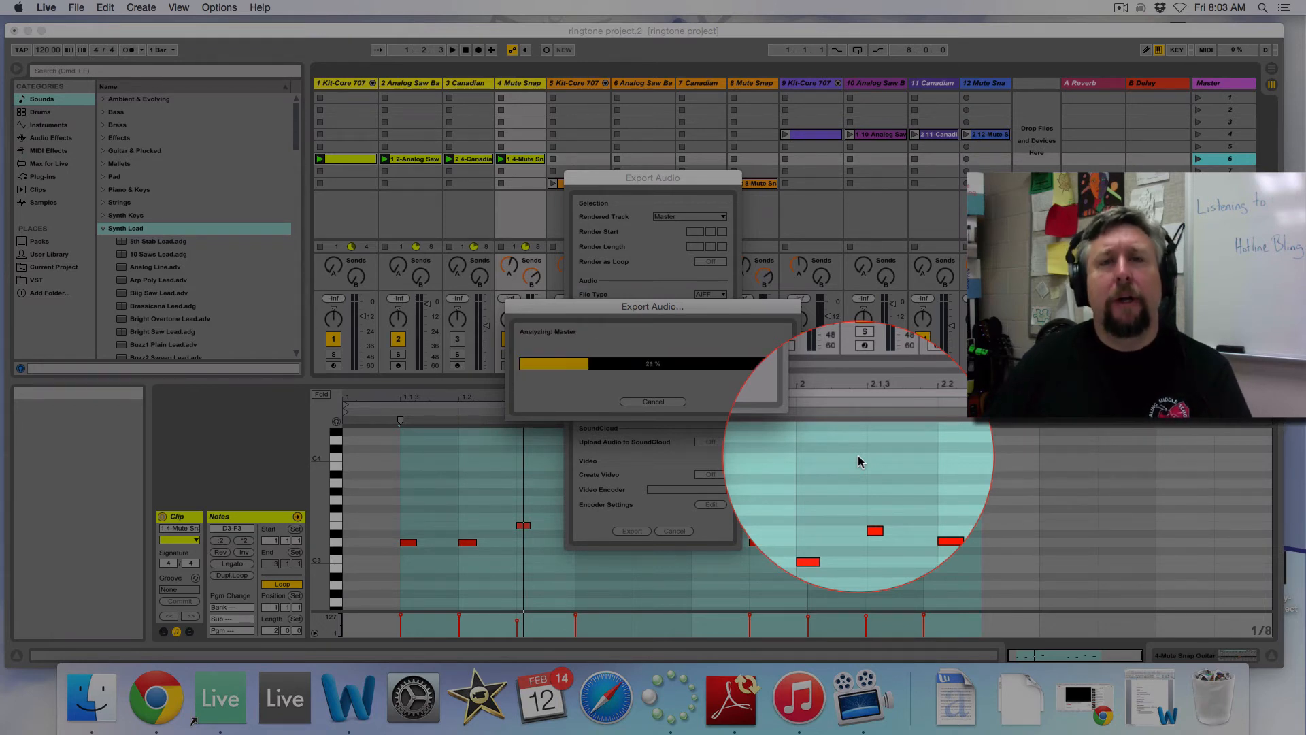
click(653, 401)
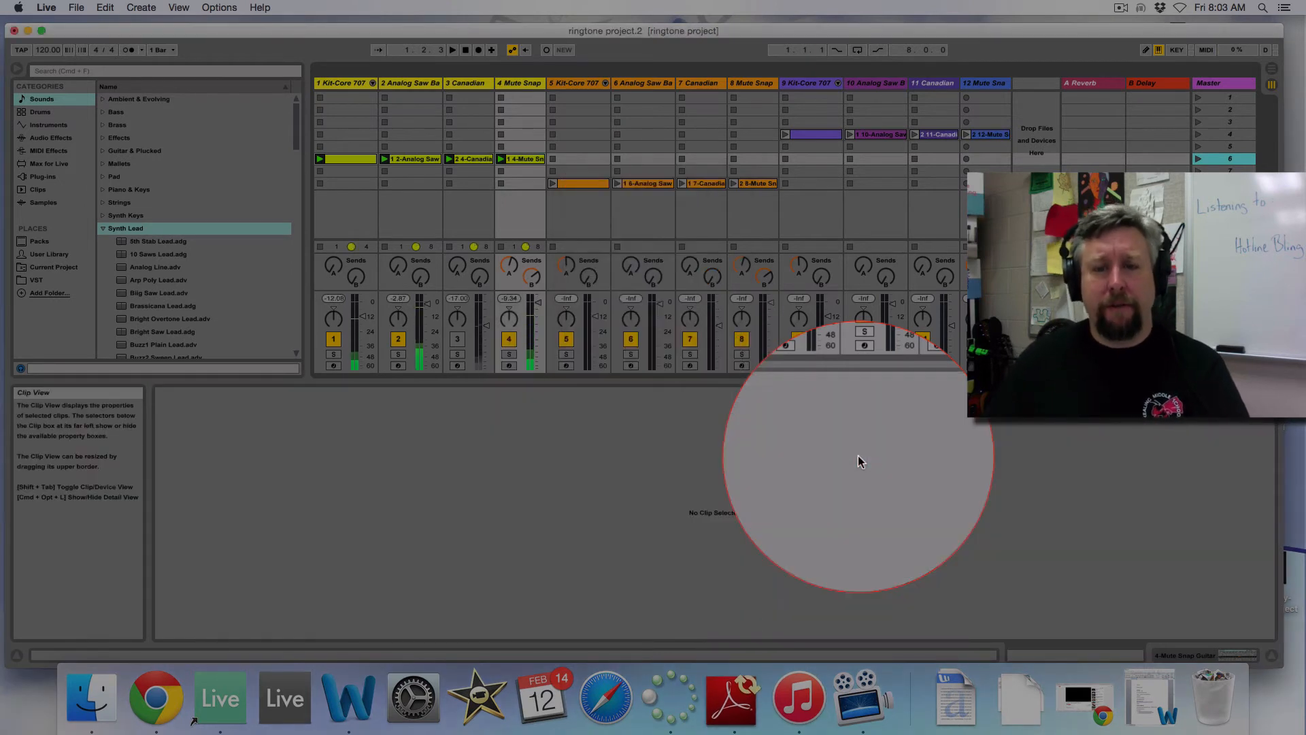
mouse_move(833, 540)
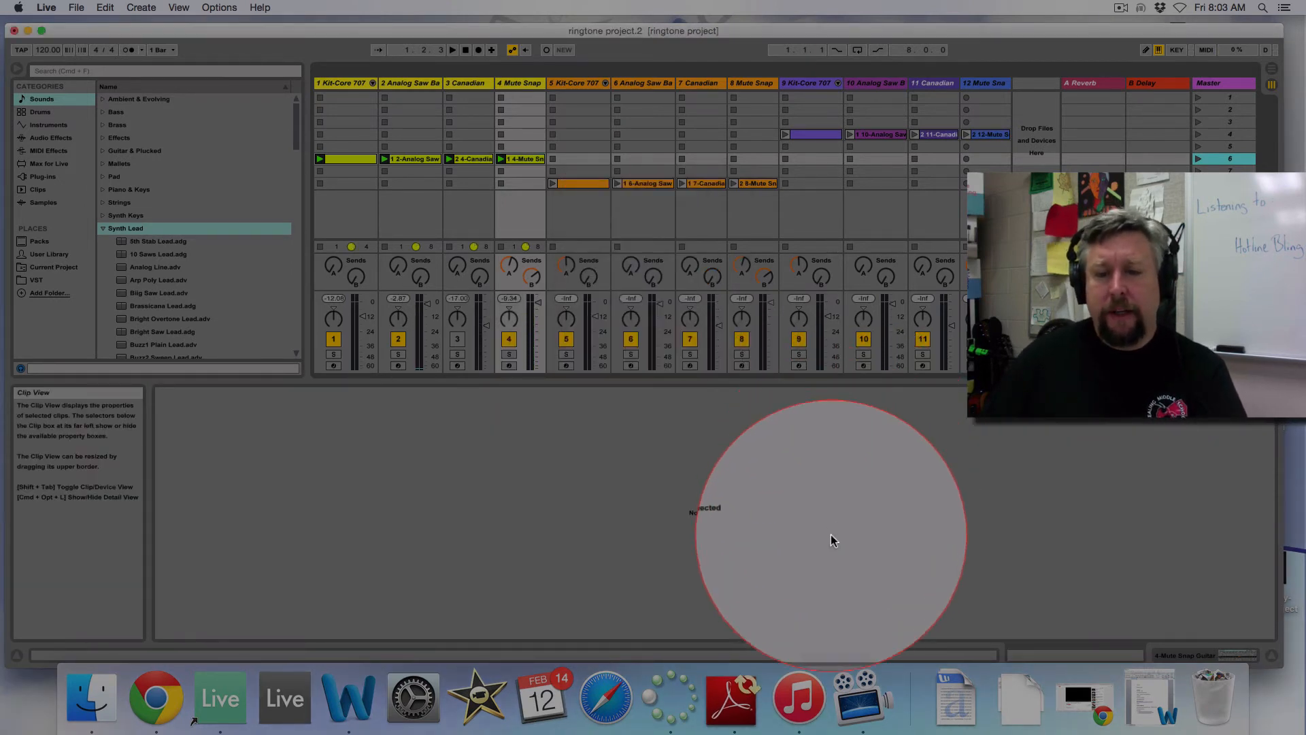
mouse_move(797, 691)
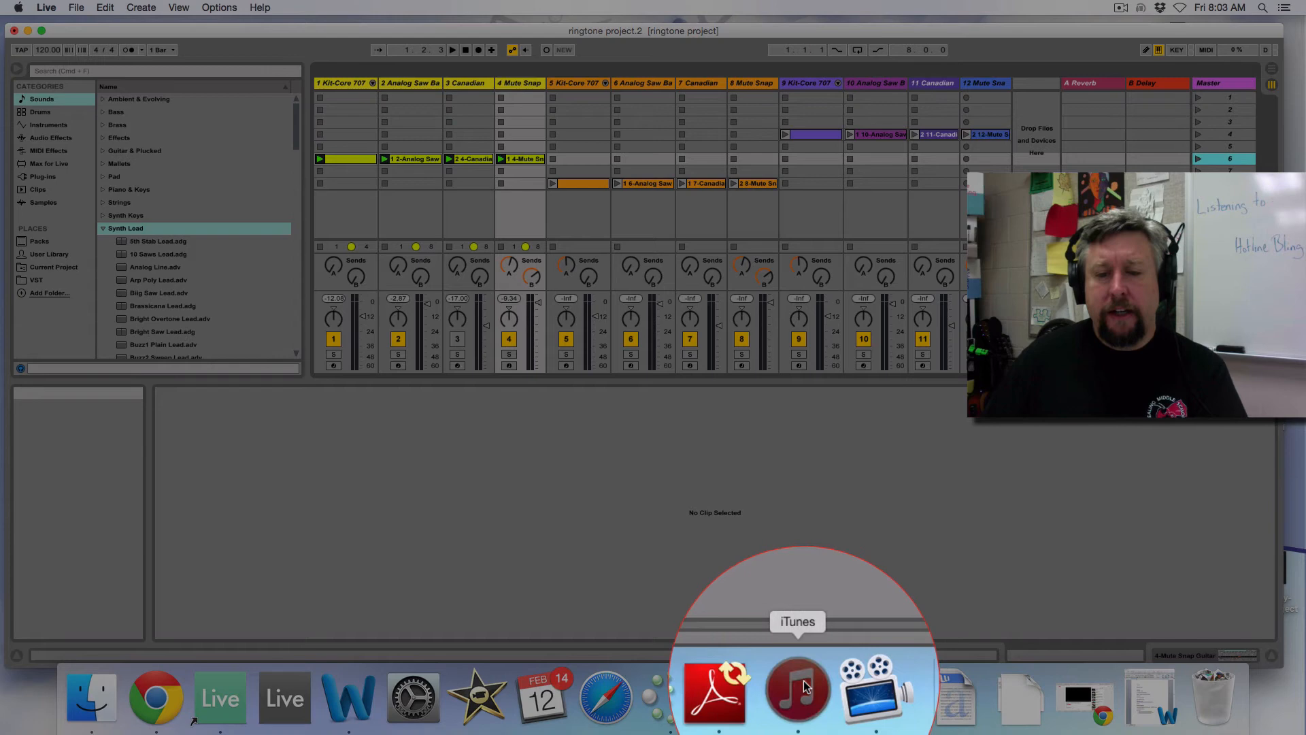
In iTunes Preferences, set import encoding to MP3 at Higher Quality (192 kbps) and confirm
click(798, 691)
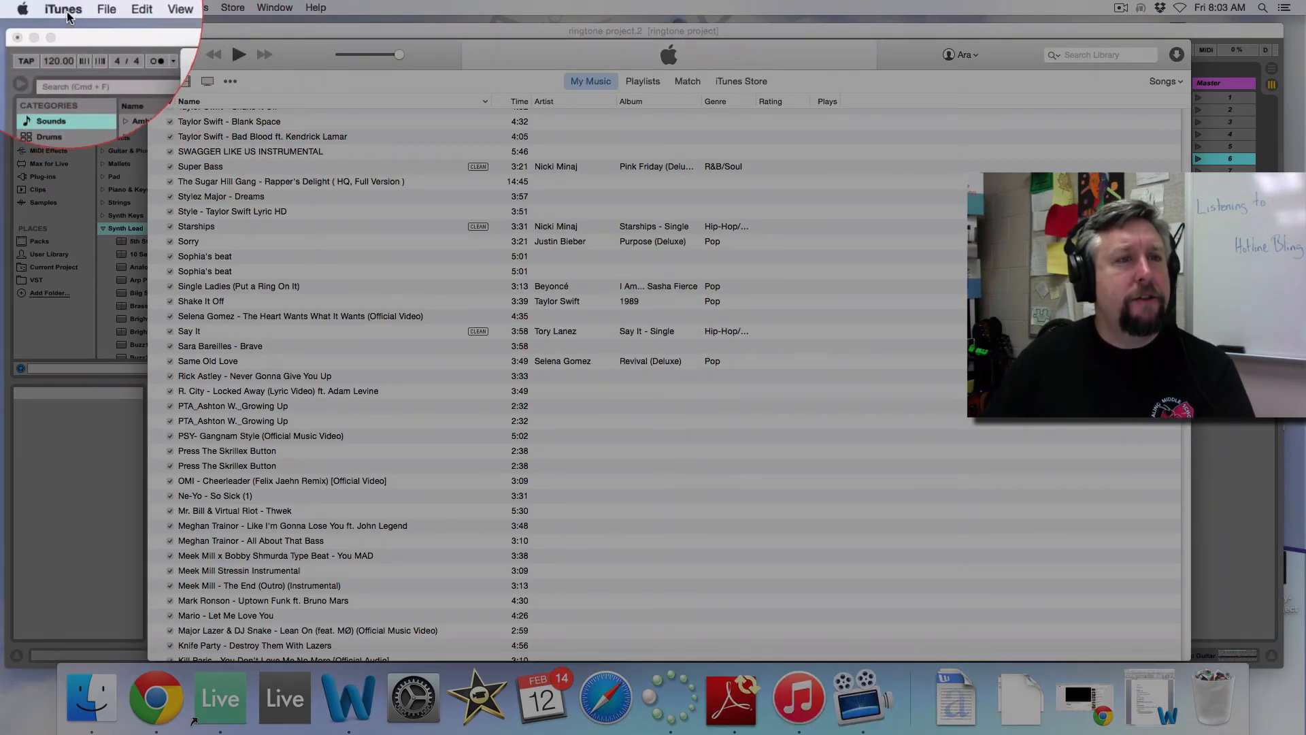
click(63, 7)
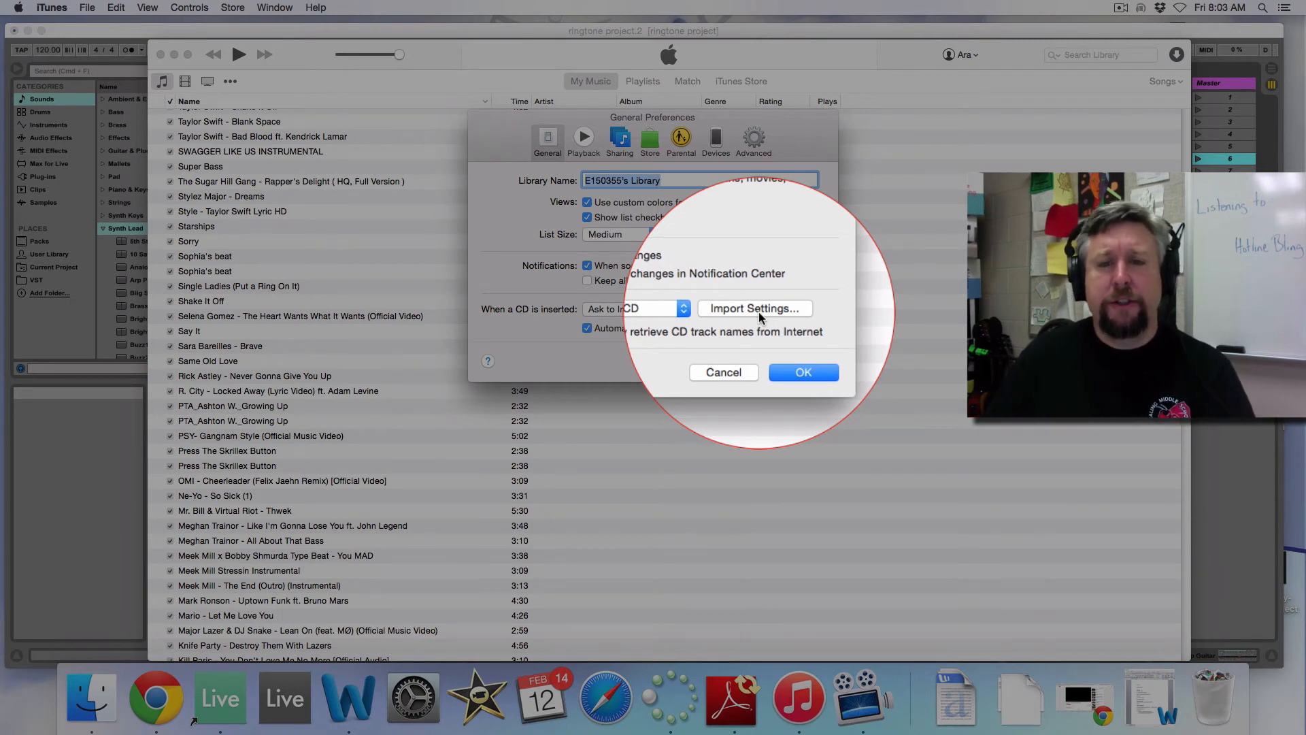
click(753, 309)
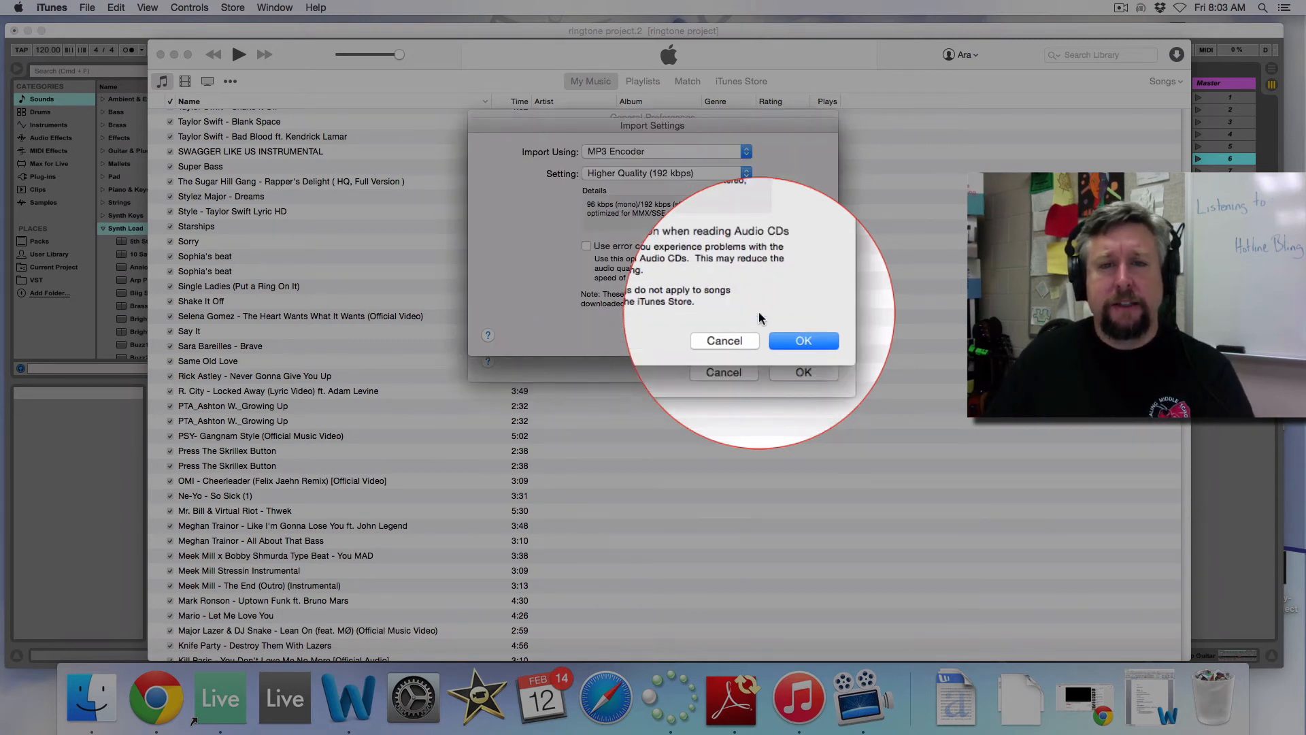
click(662, 151)
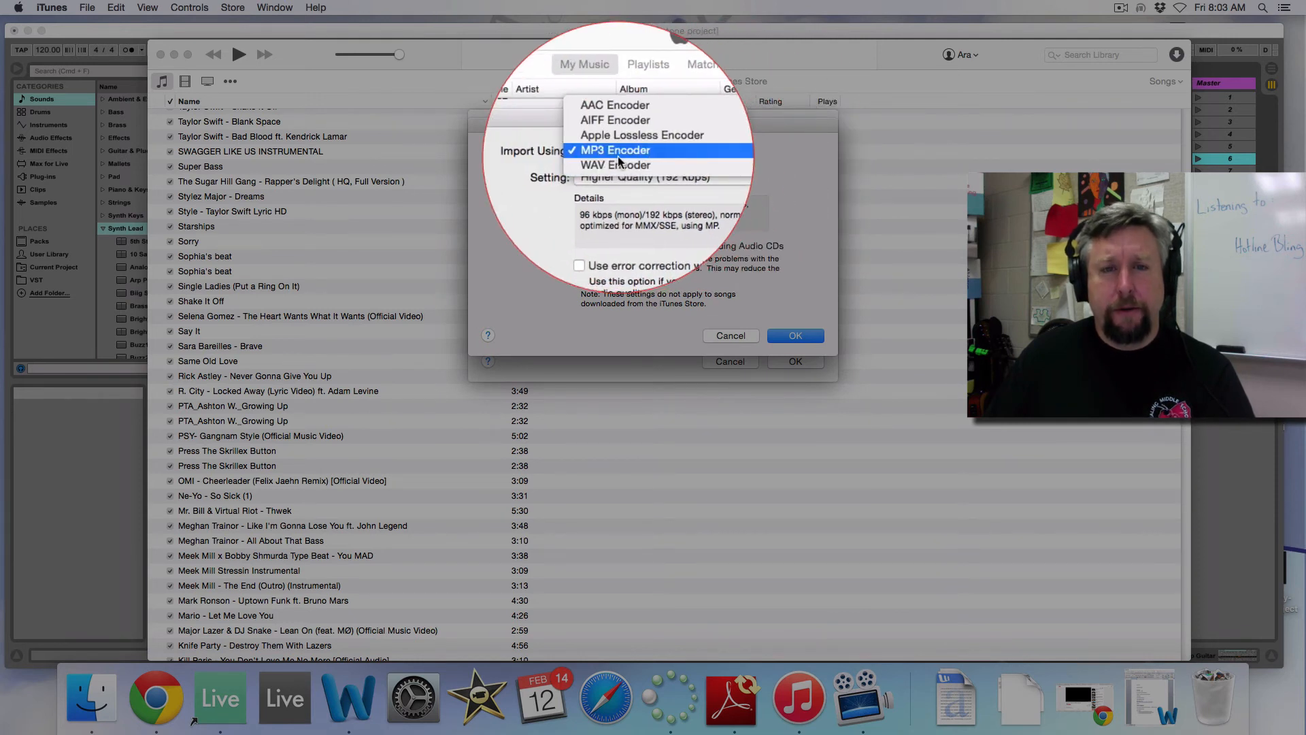
click(615, 150)
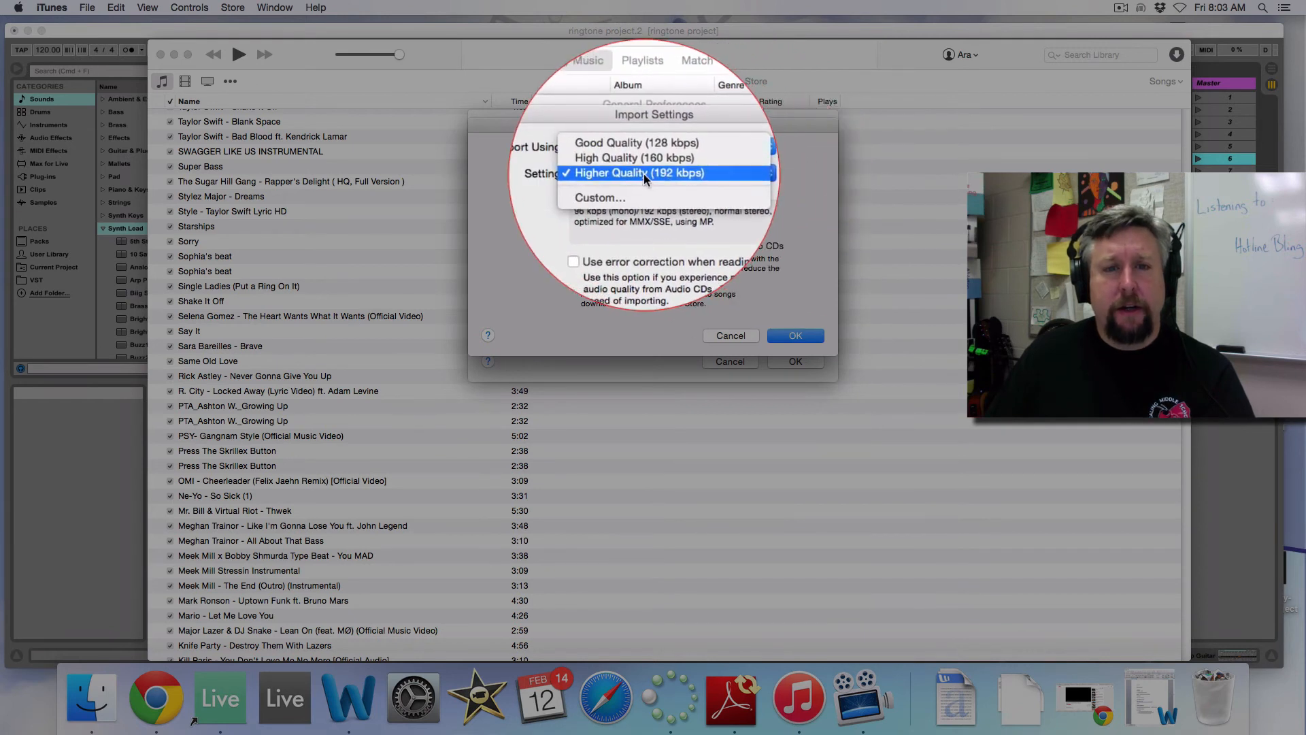
click(639, 172)
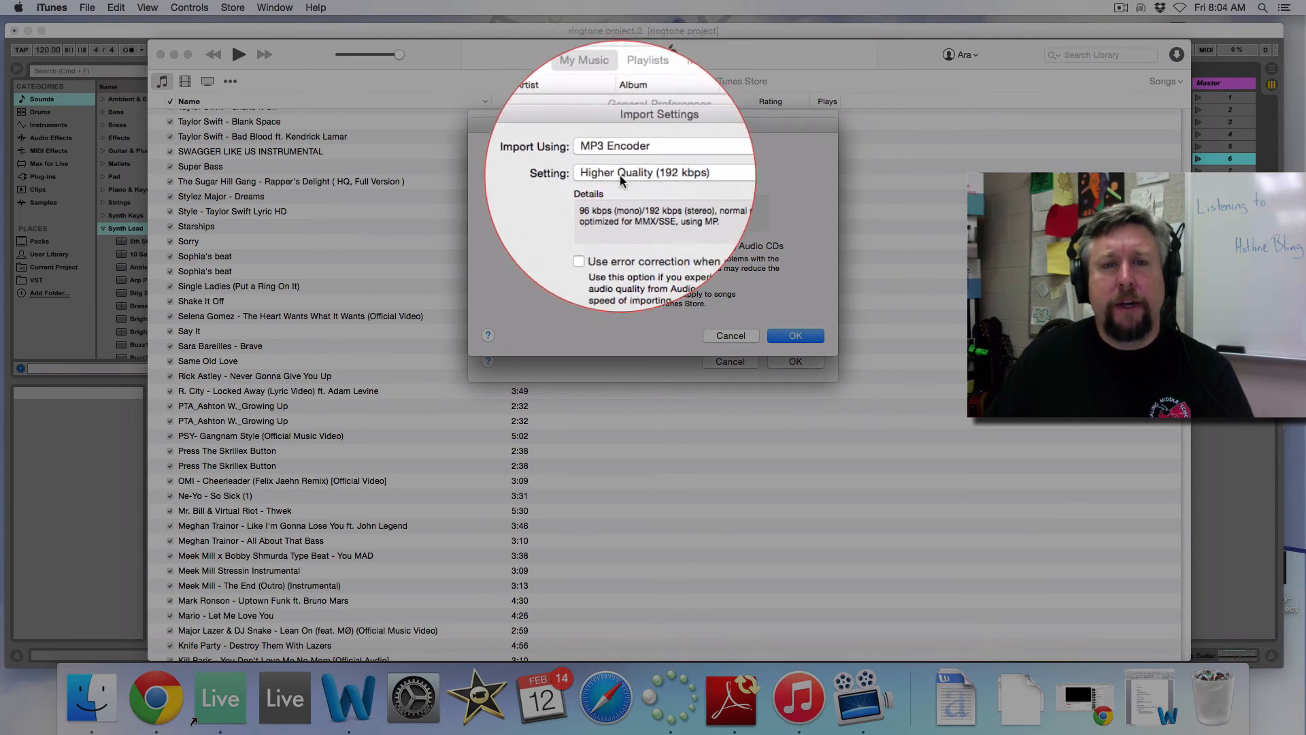
click(794, 335)
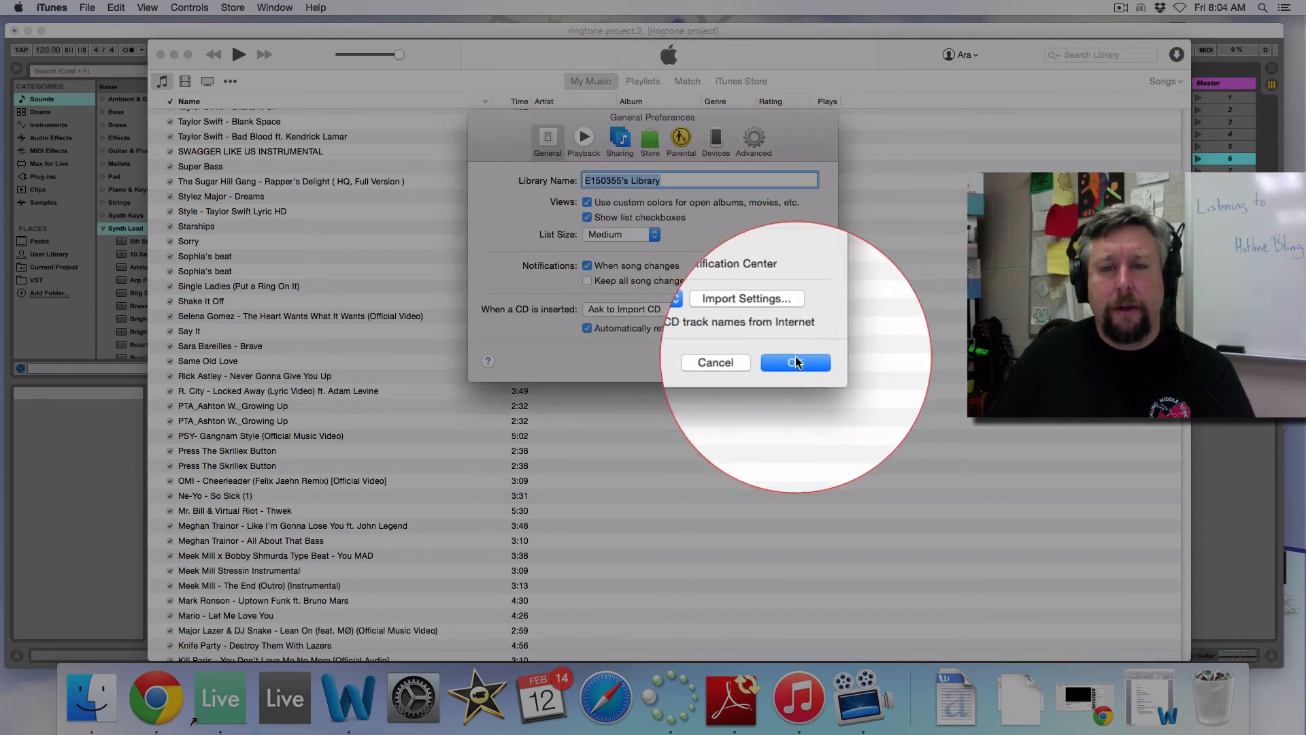
click(794, 362)
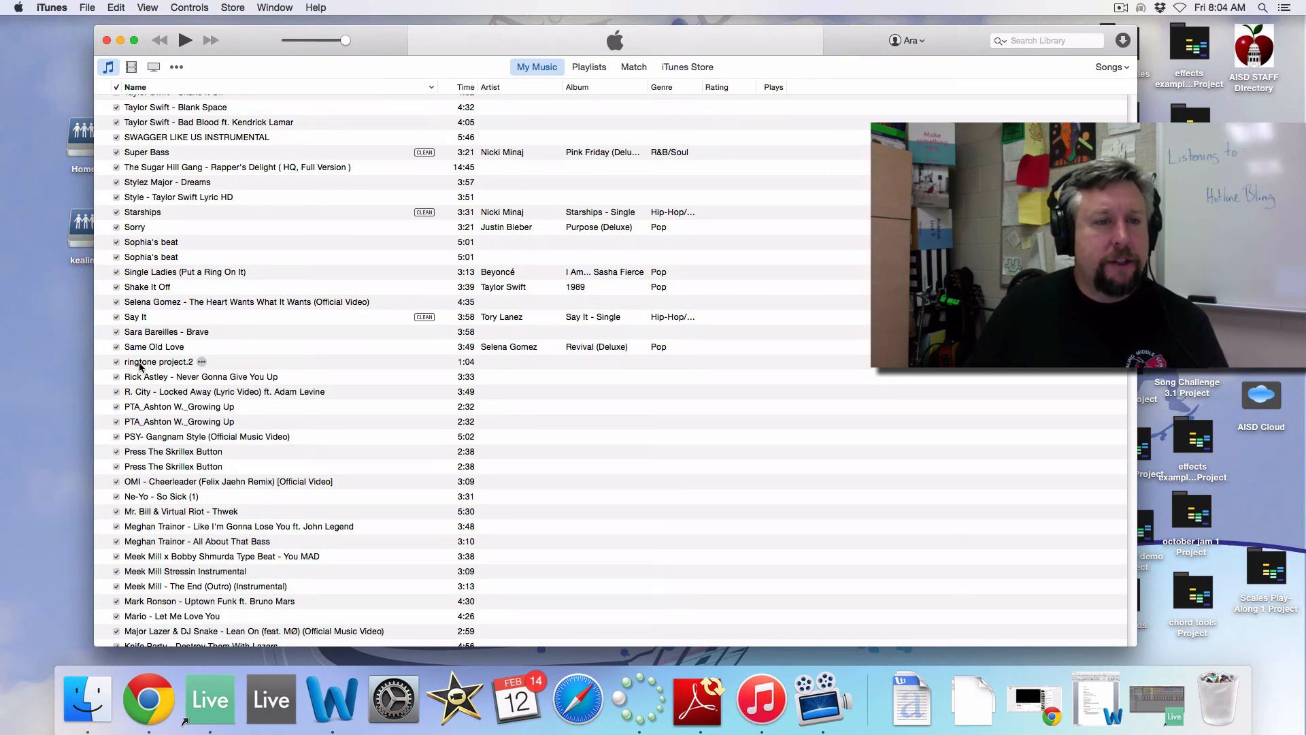
Create an MP3 version of the imported 'ringtone project.2' track
click(158, 360)
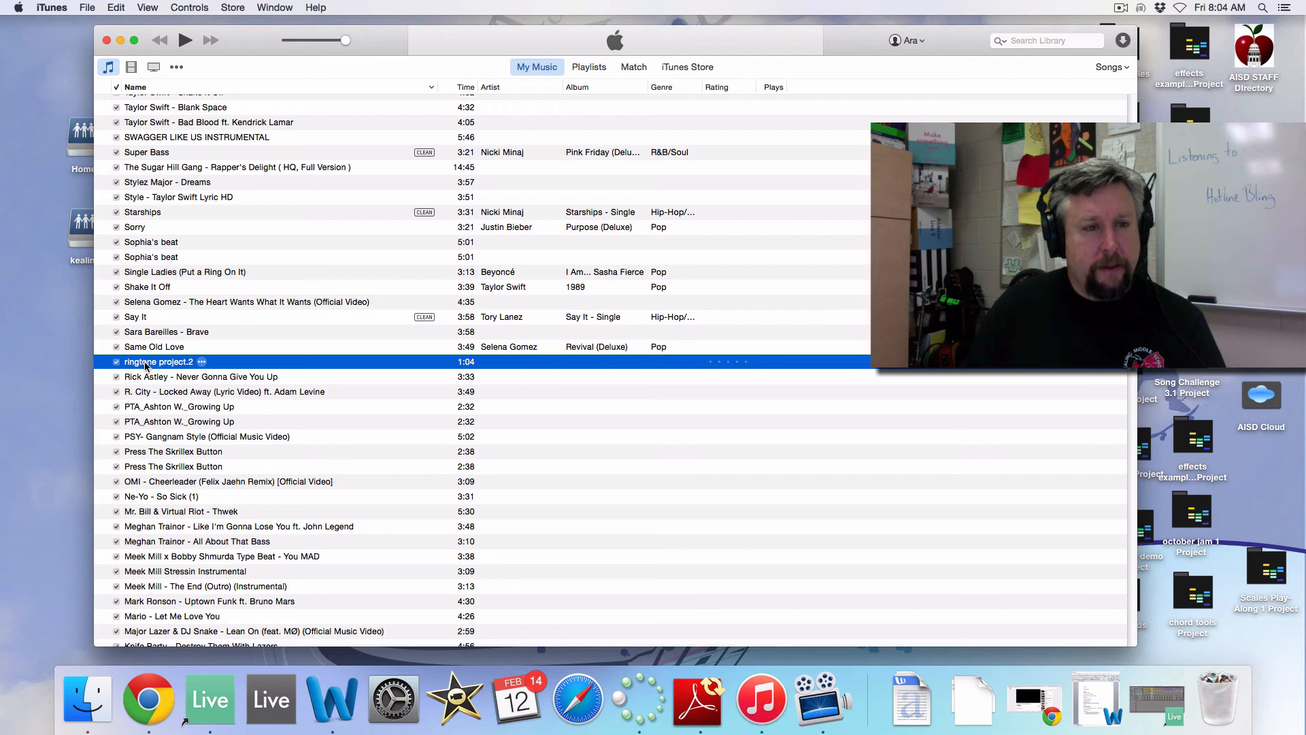
right_click(159, 360)
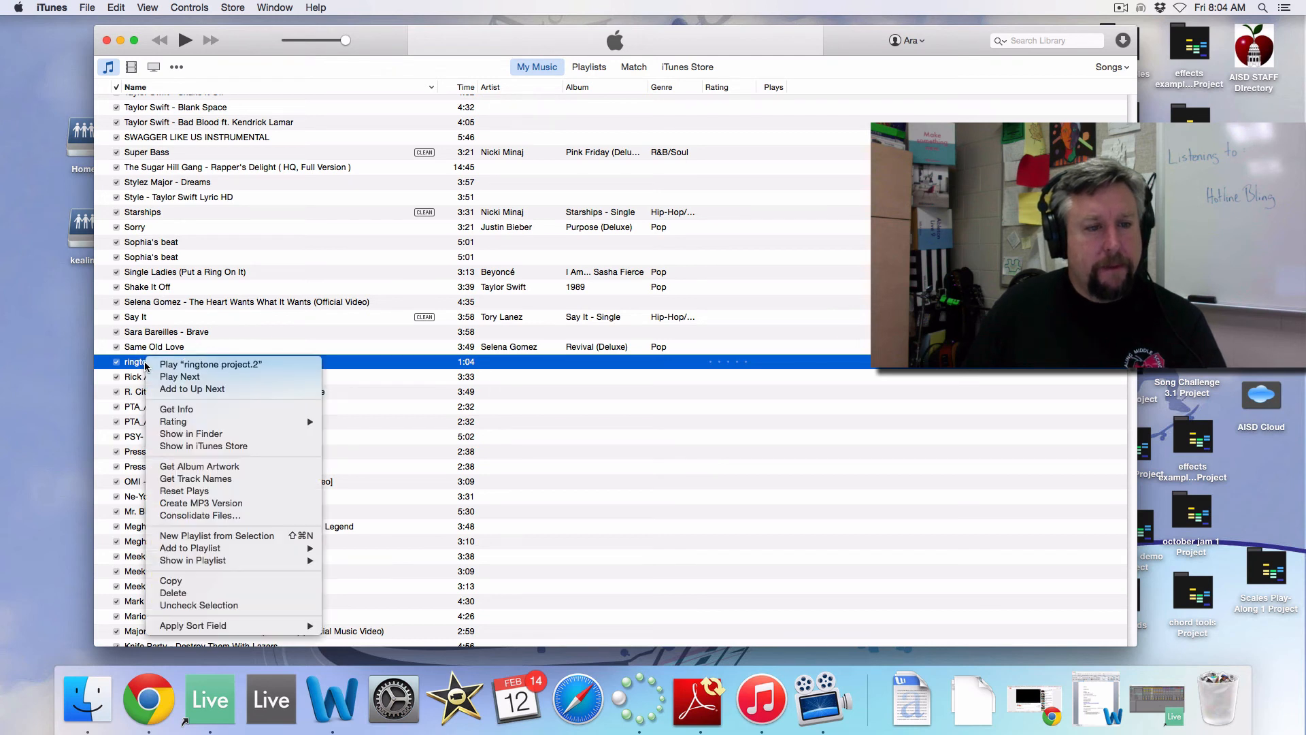
mouse_move(200, 502)
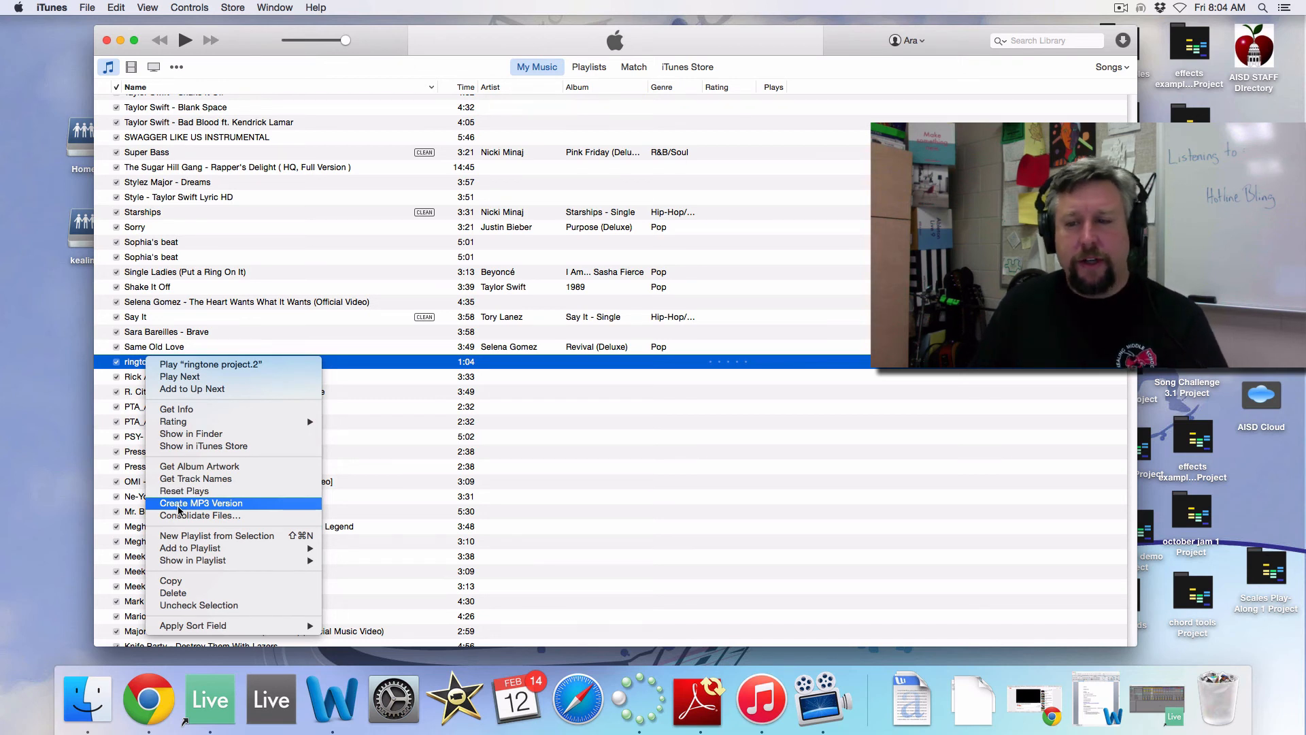
mouse_move(389, 331)
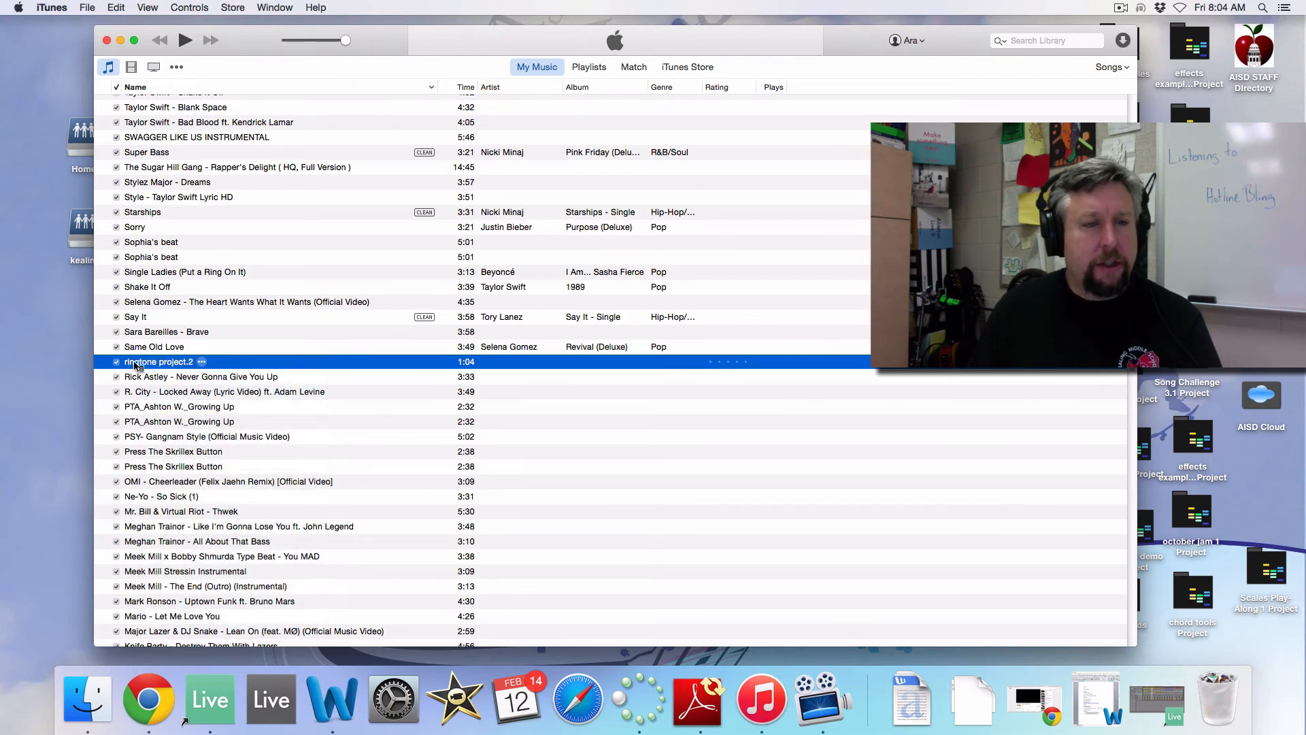
right_click(158, 360)
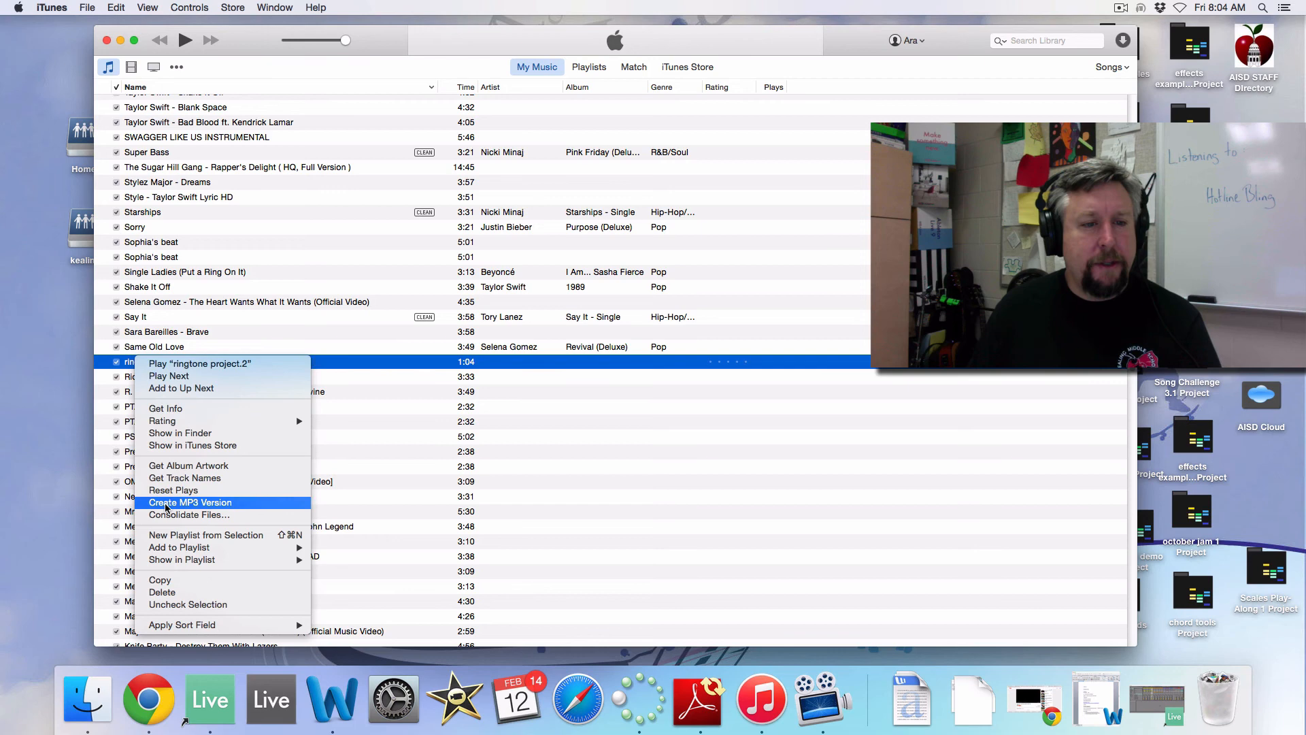
click(191, 502)
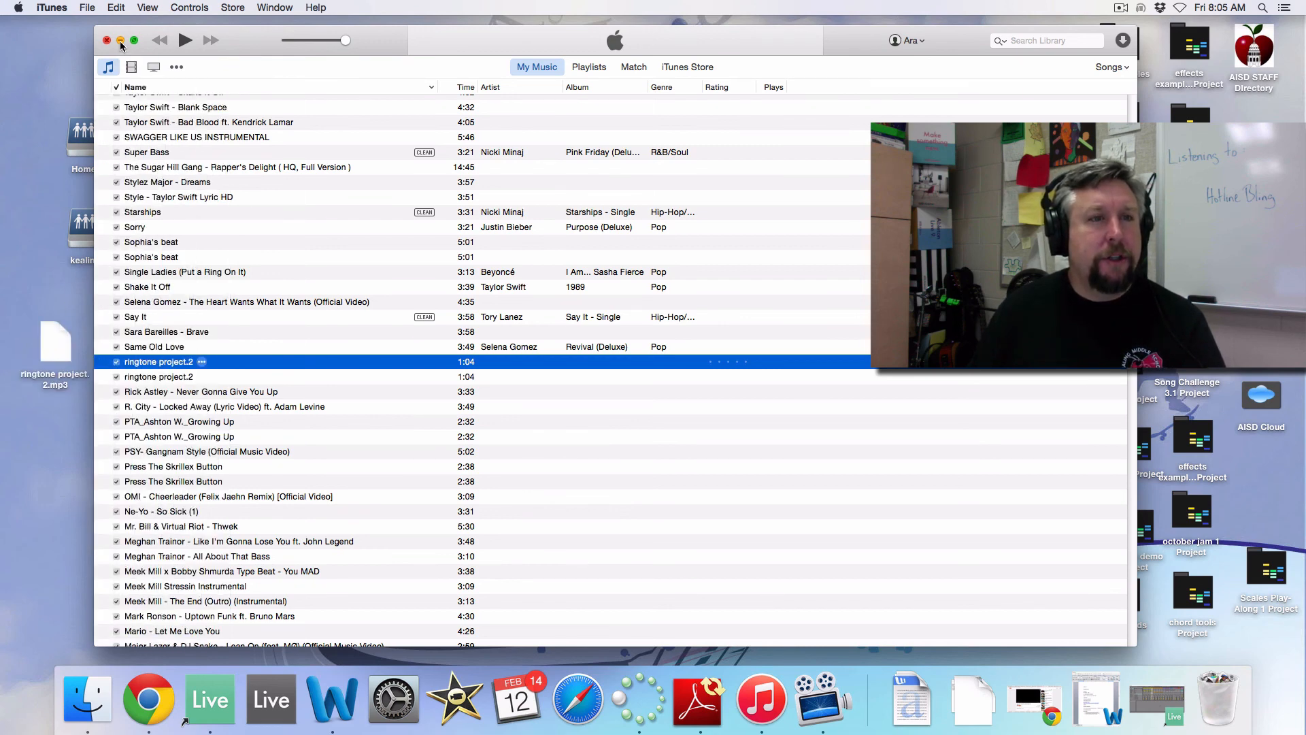
Reveal the desktop and select ringtone project.2.mp3 sitting there
click(119, 40)
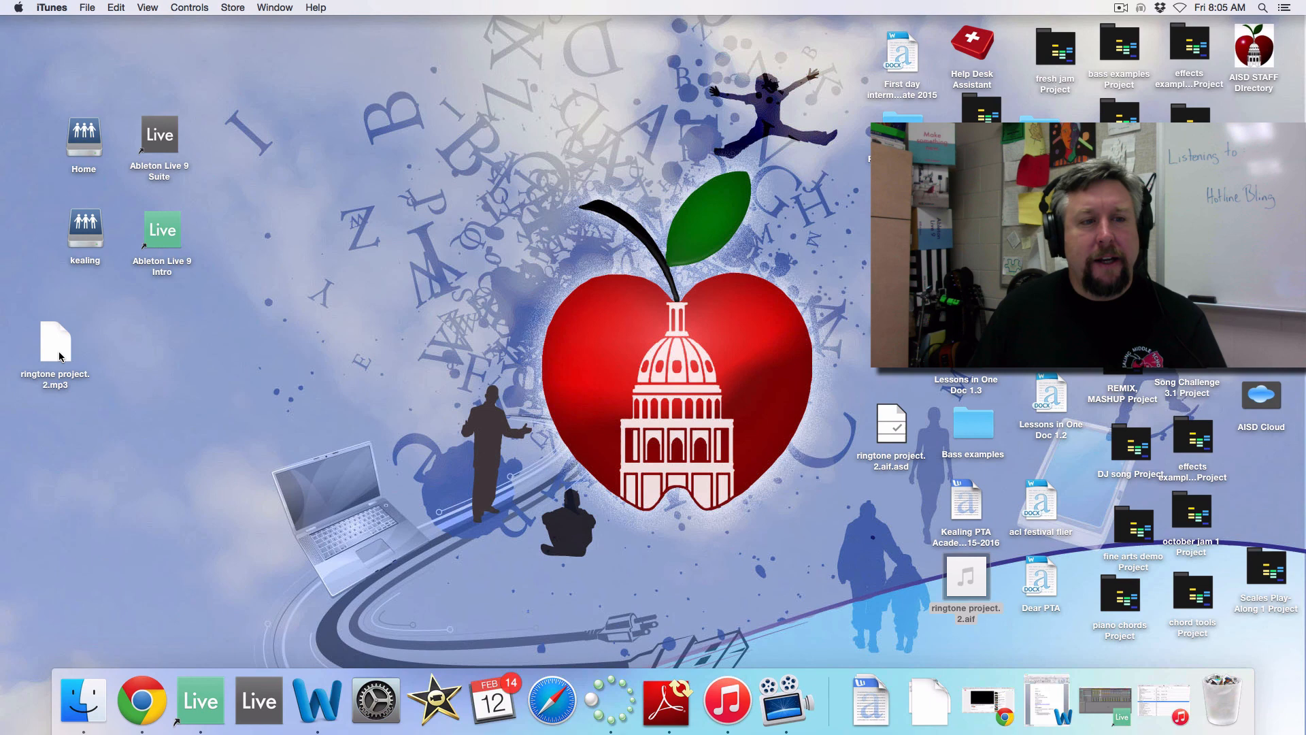
click(54, 342)
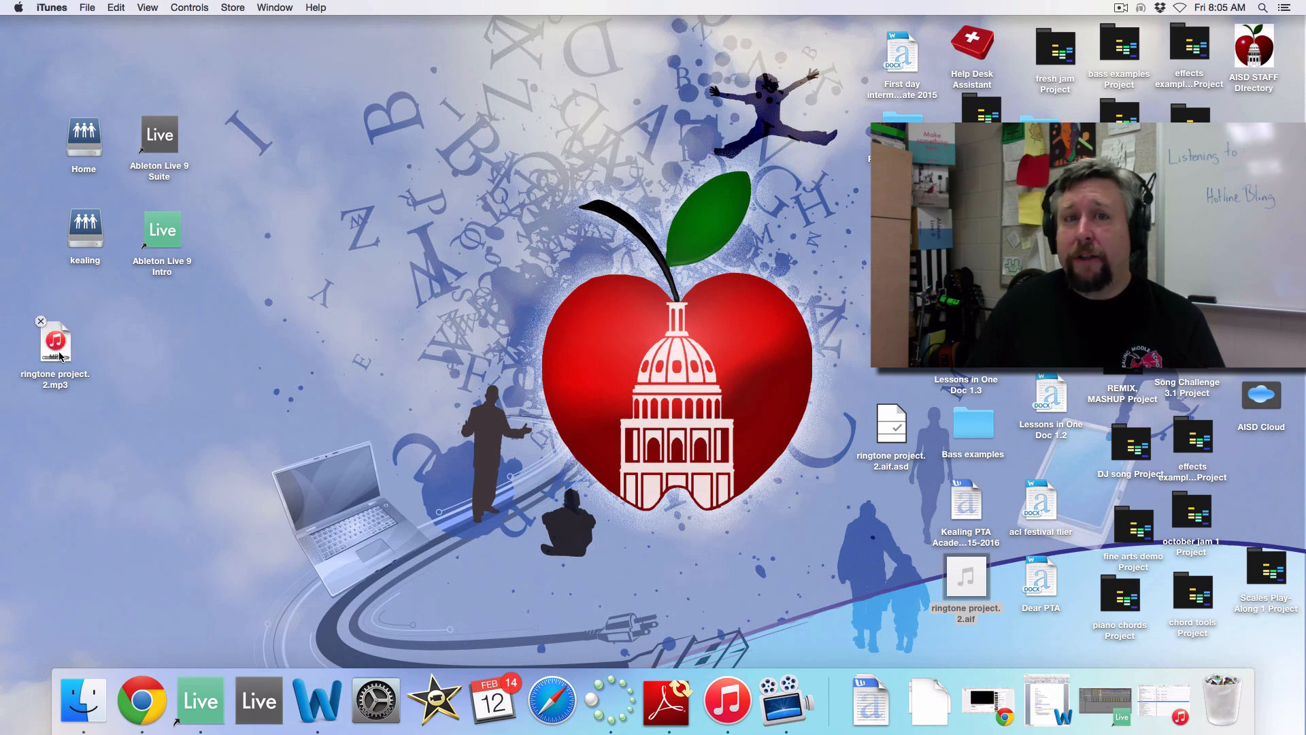